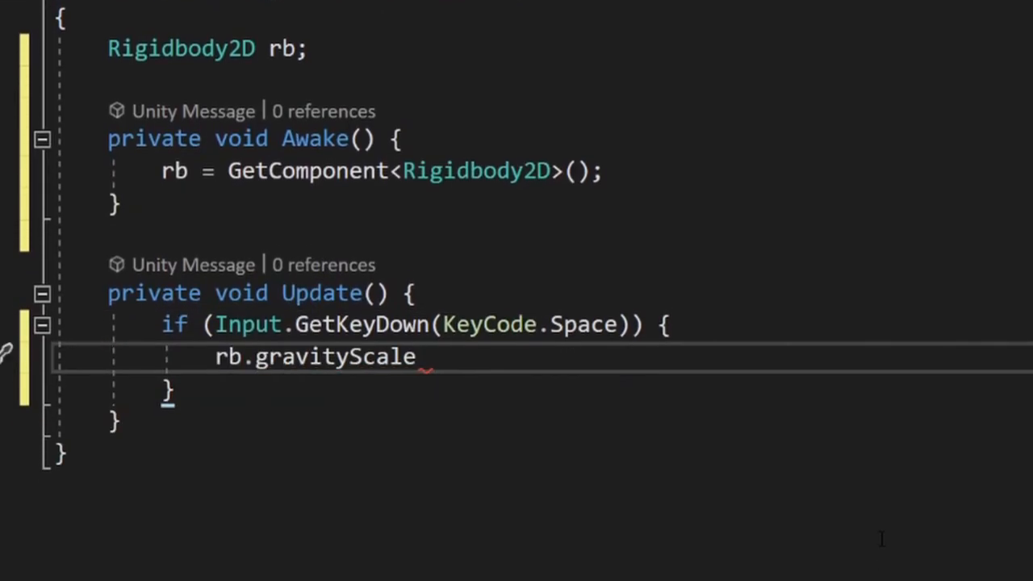
Finish the Space-key line as rb.gravityScale *= -1; to flip gravity
text(*= -1;)
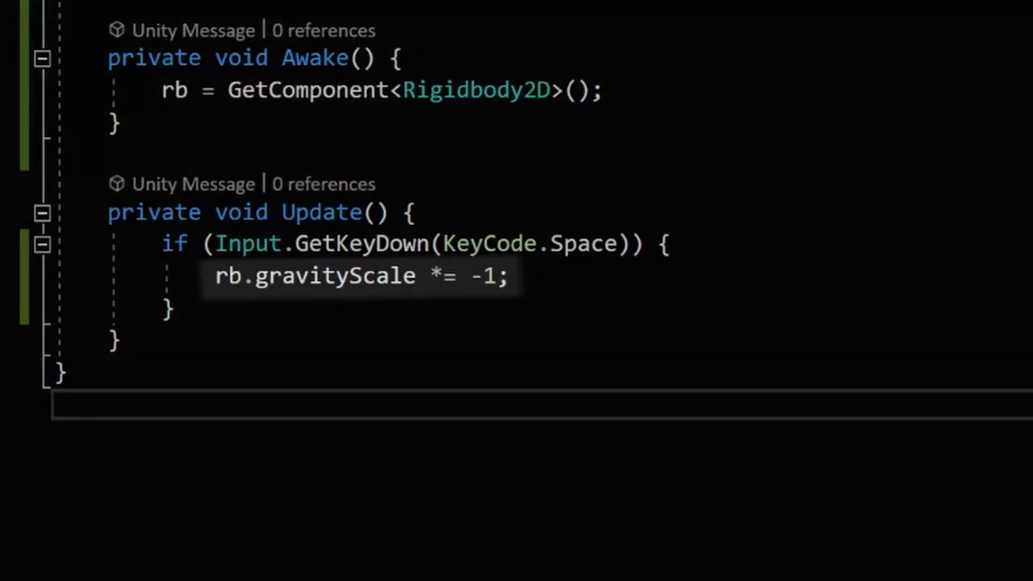
click(452, 16)
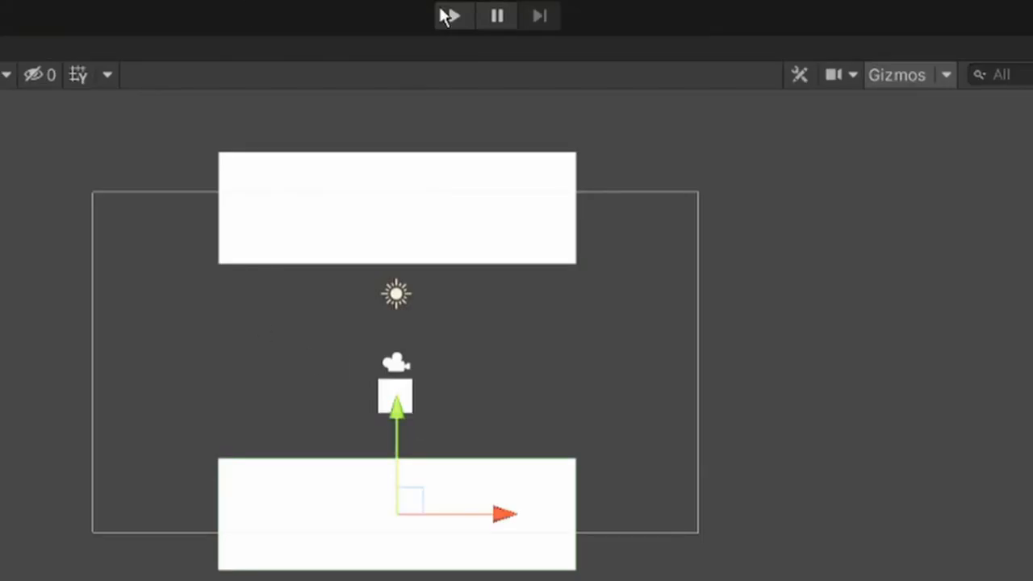
click(453, 15)
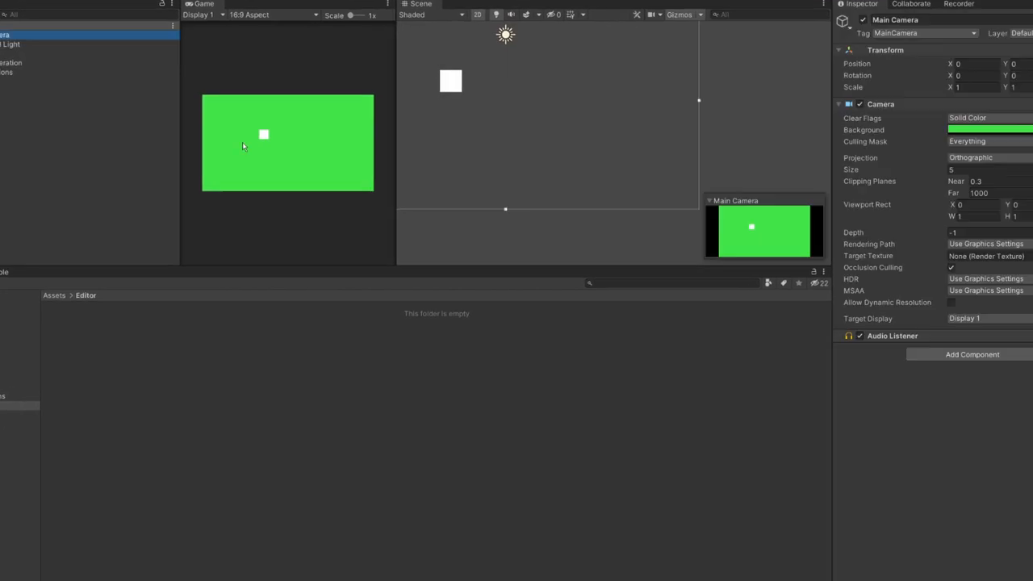
Open the BLANK Level Sections folder showing the Flat section prefab
click(989, 129)
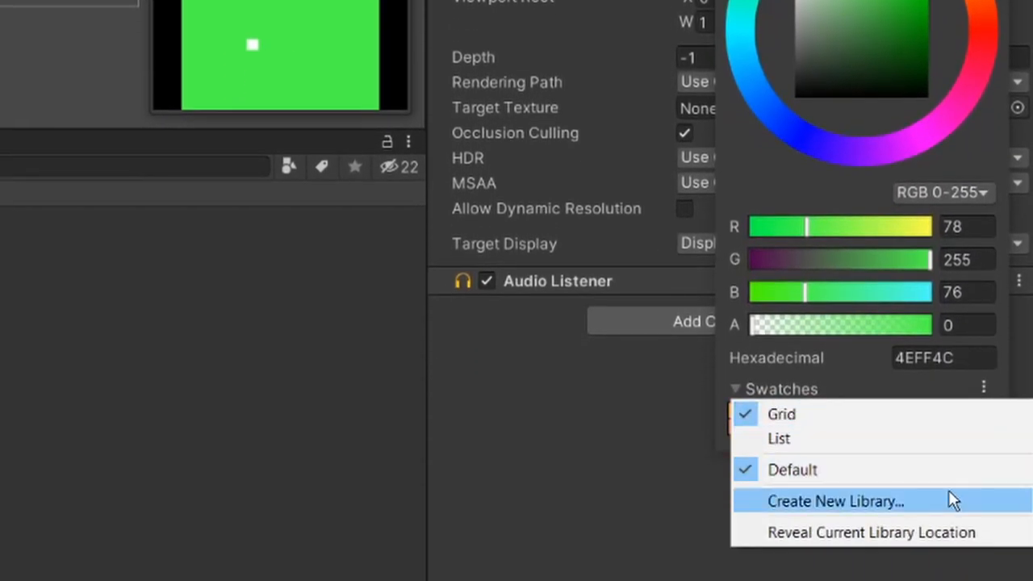
click(835, 500)
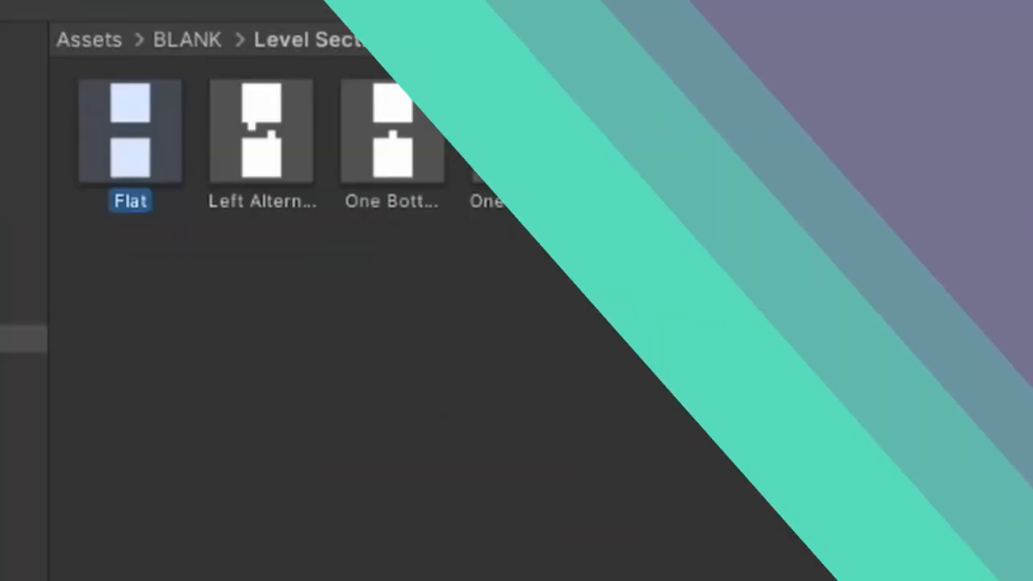
text(Le)
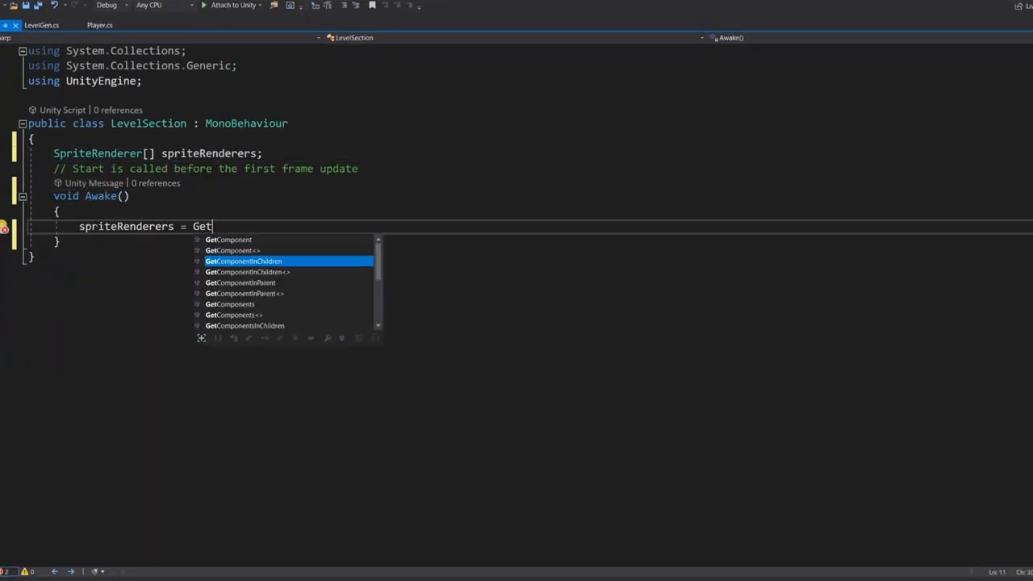
Assign spriteRenderers = GetComponentsInChildren<SpriteRenderer>(true) in LevelSection's Awake
text(ComponentsInChildren<SpriteRenderer>(true);)
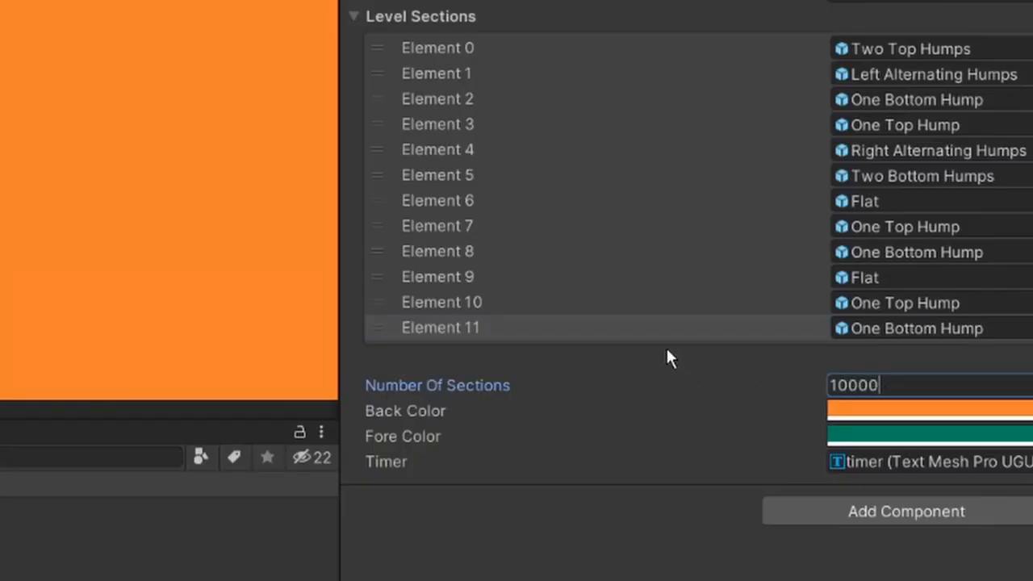
Confirm Number Of Sections as 10000 and run the game with Ctrl+P
key(Ctrl+P)
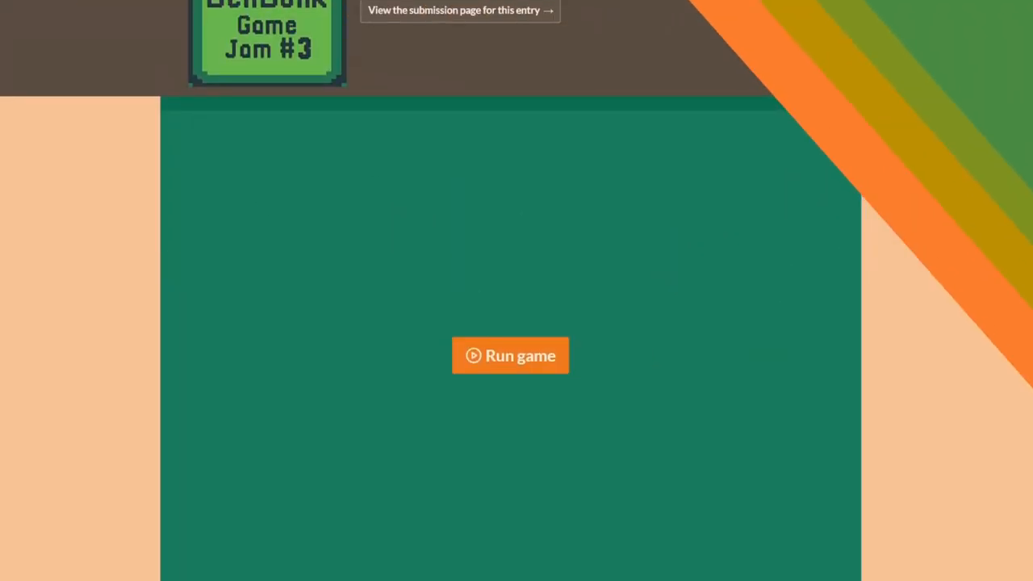
Scroll down the Anti Gravity itch.io page to its description and controls
scroll(down, 3)
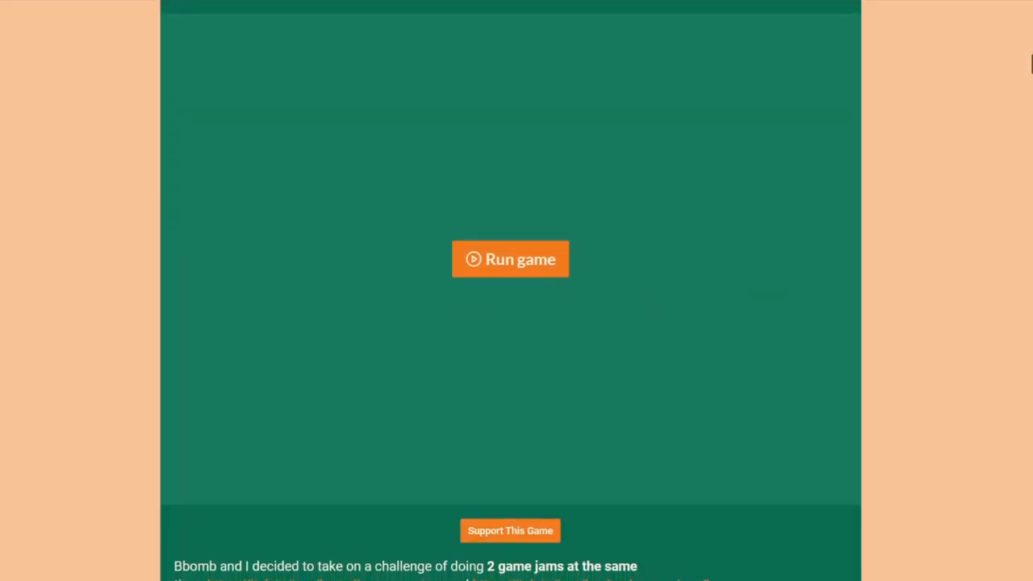
scroll(down, 3)
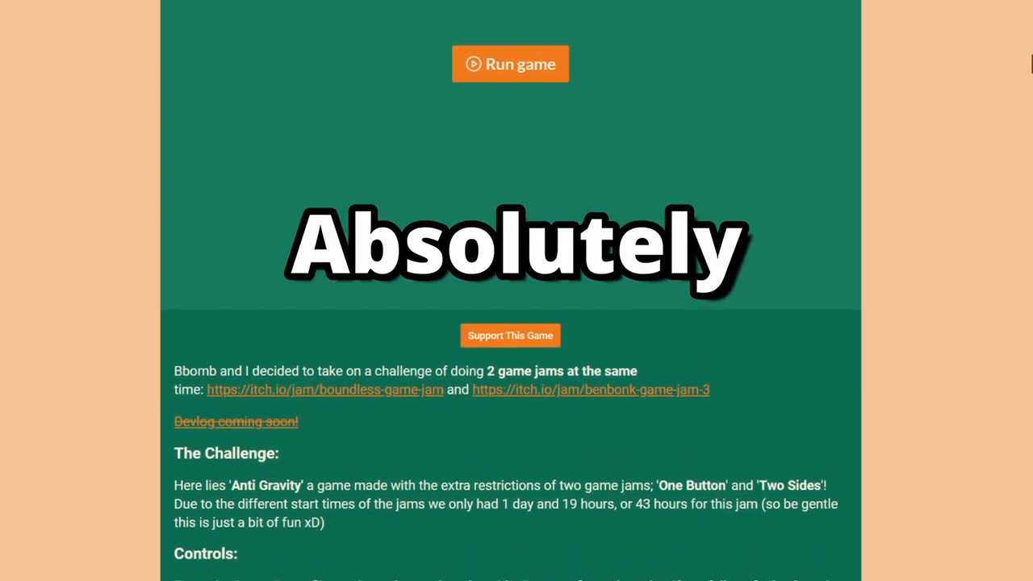
Launch the Anti Gravity game full screen from its itch.io page
click(510, 64)
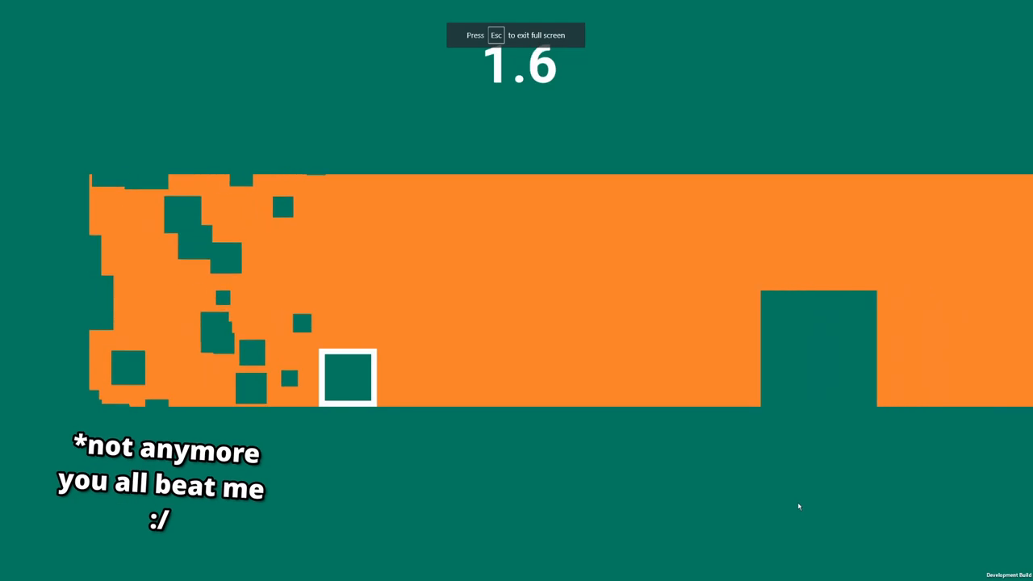